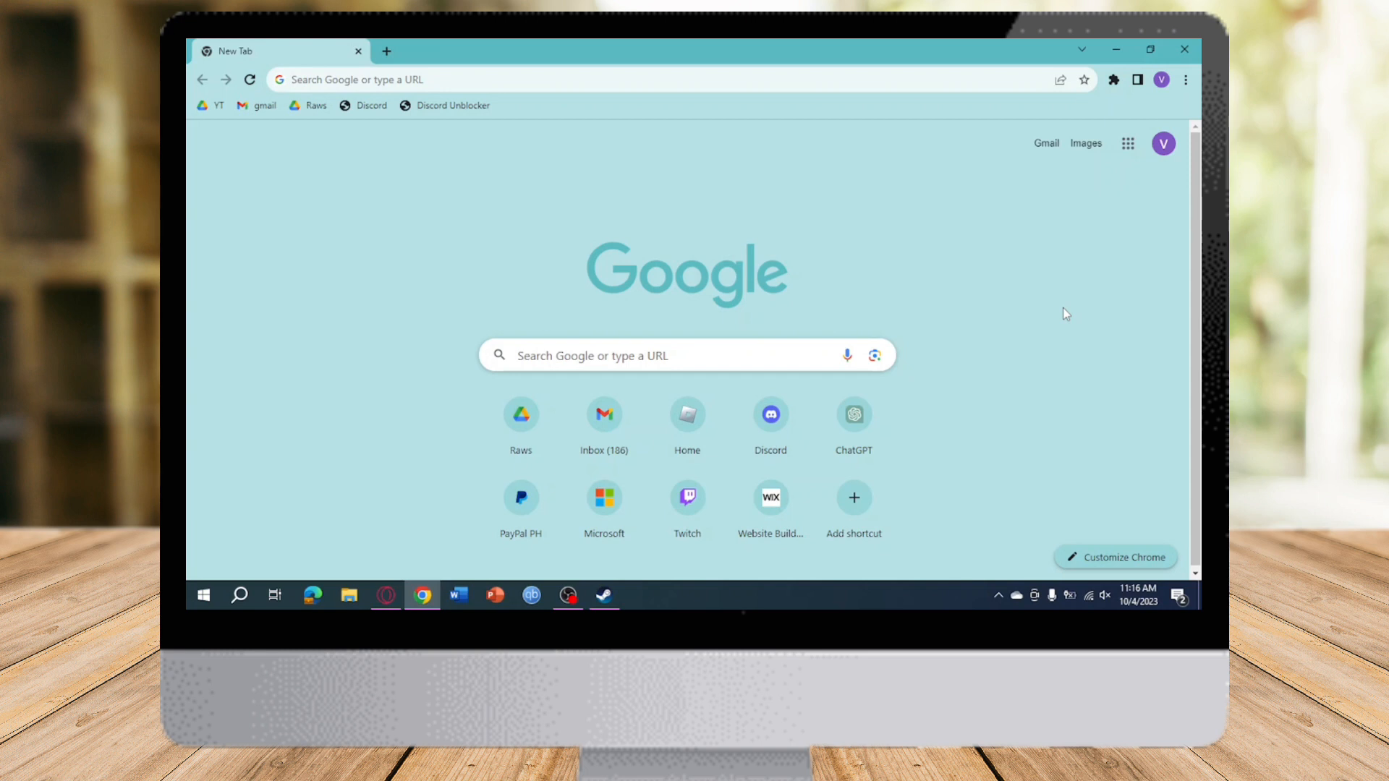
{"action": "mouse_move", "coordinate": [1073, 300]}
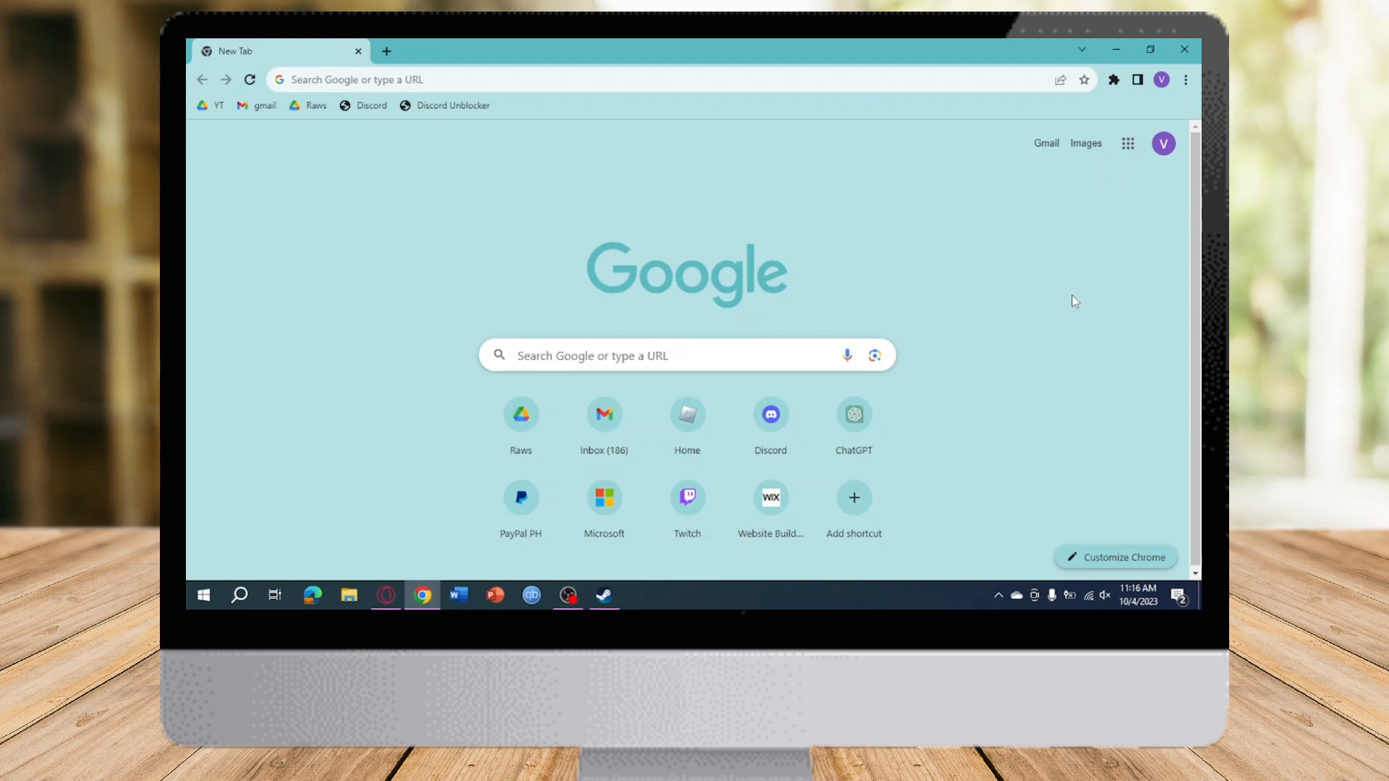
{"action": "mouse_move", "coordinate": [1013, 320]}
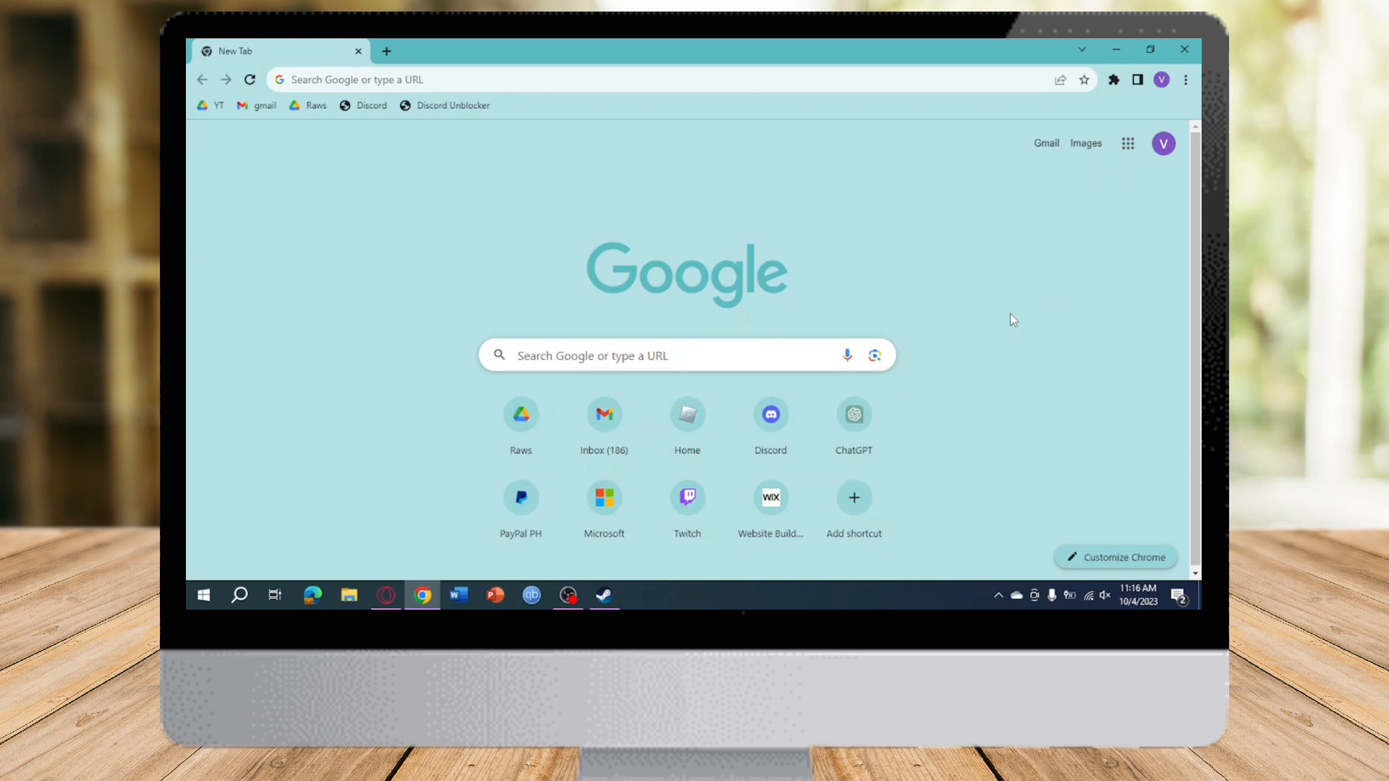
{"action": "mouse_move", "coordinate": [487, 207]}
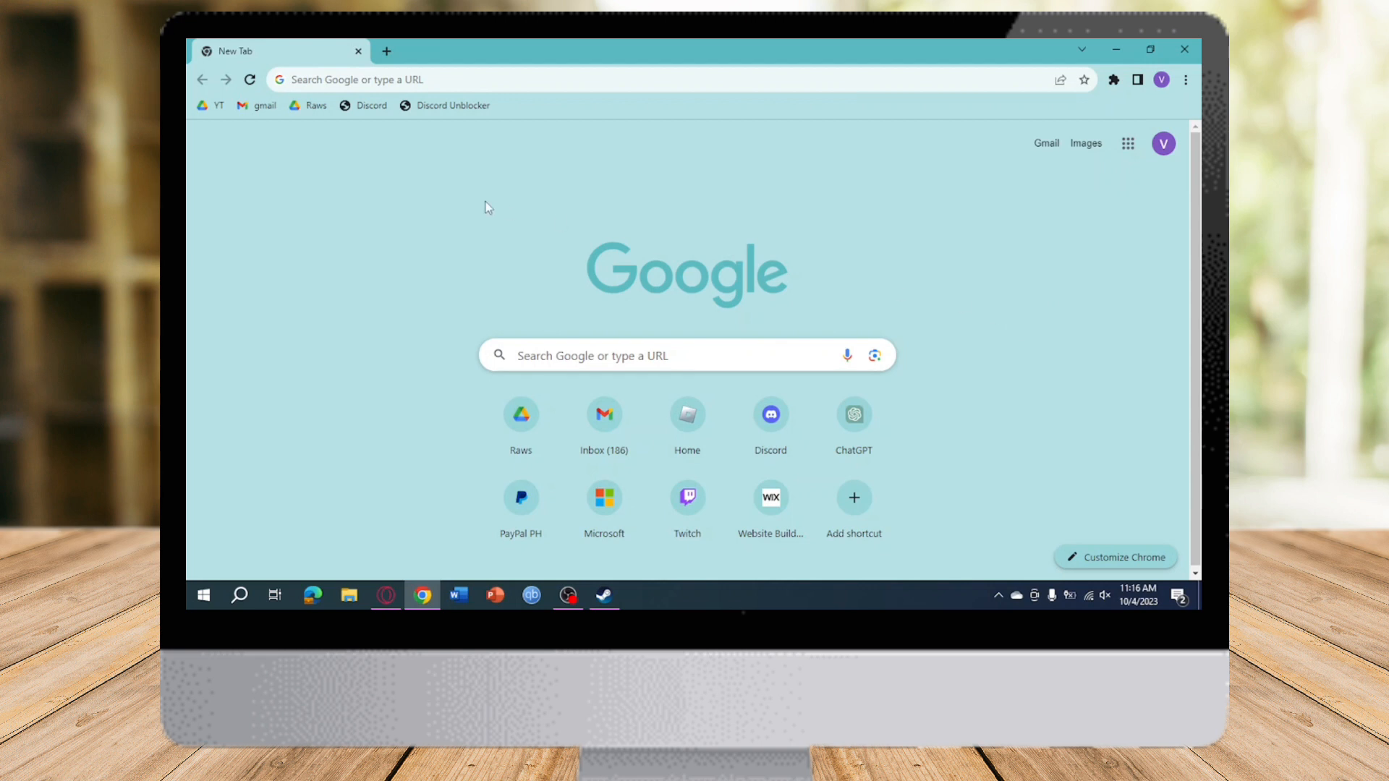
{"action": "mouse_move", "coordinate": [814, 131]}
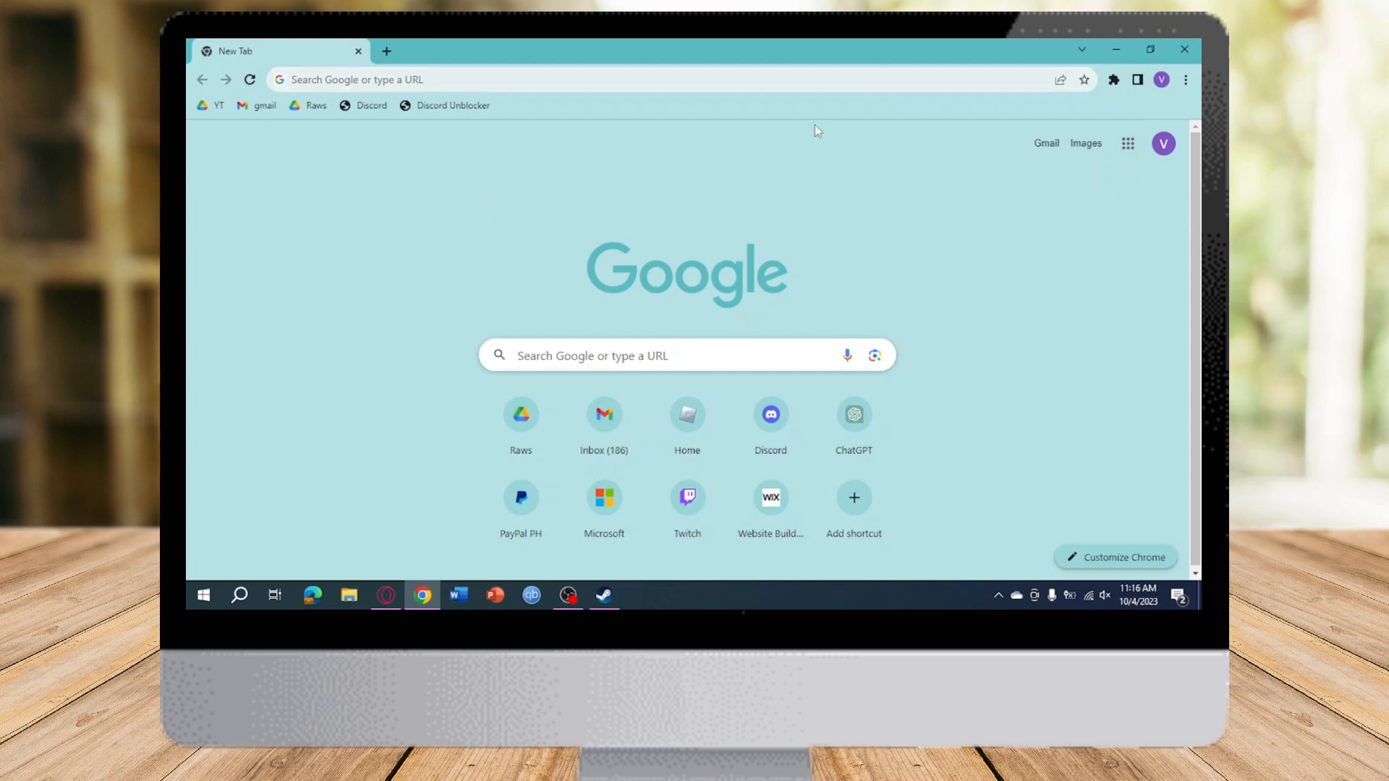
{"action": "mouse_move", "coordinate": [813, 245]}
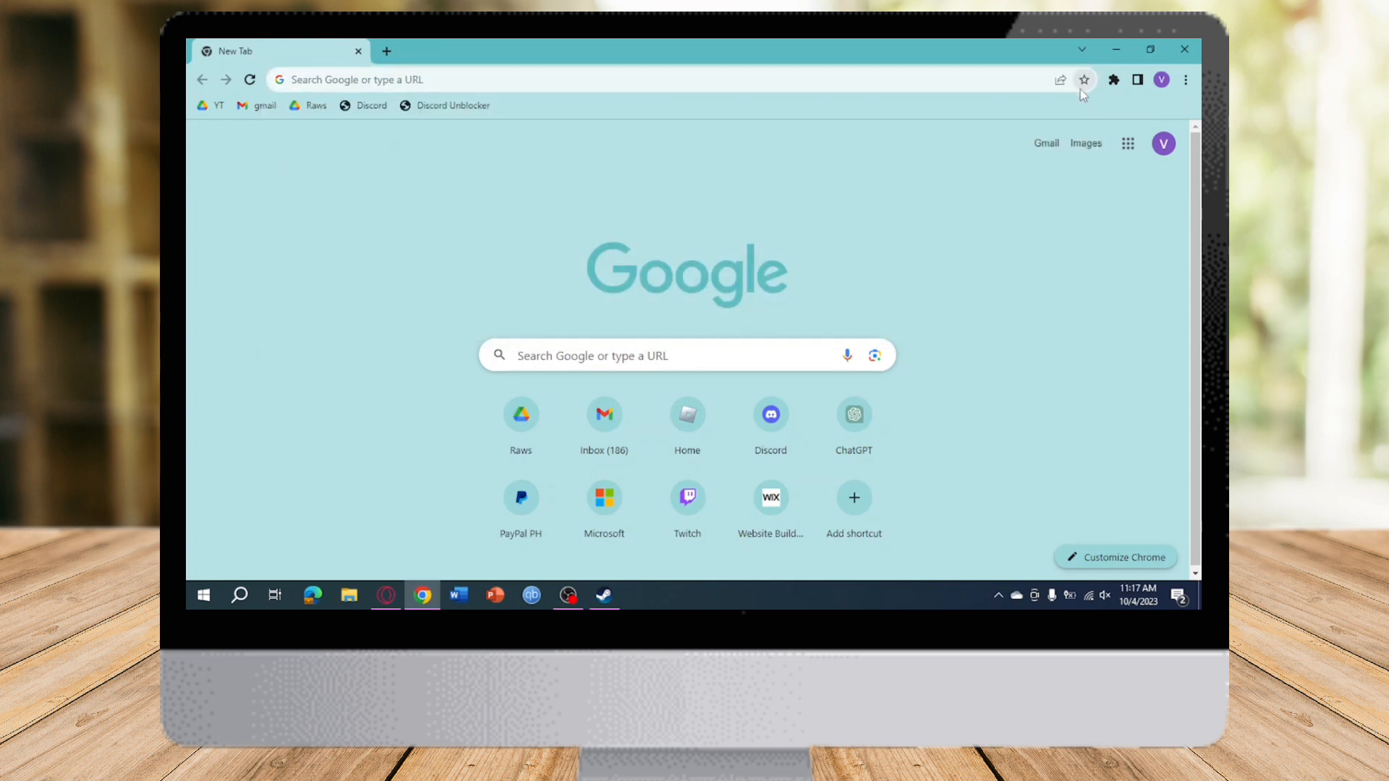
{"action": "mouse_move", "coordinate": [1084, 79]}
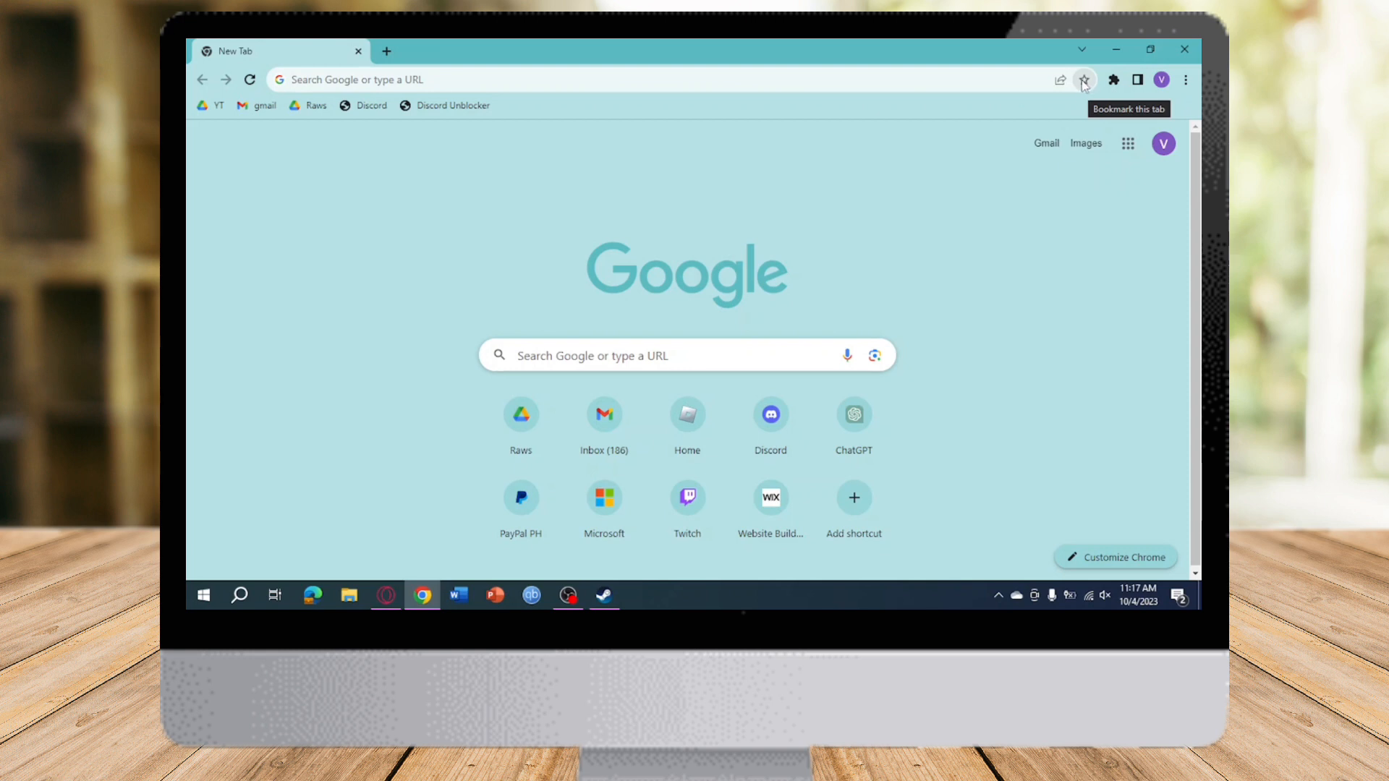
Step: Bookmark the new tab page as 'testing' in the Bookmarks bar folder
{"action": "left_click", "coordinate": [1084, 80]}
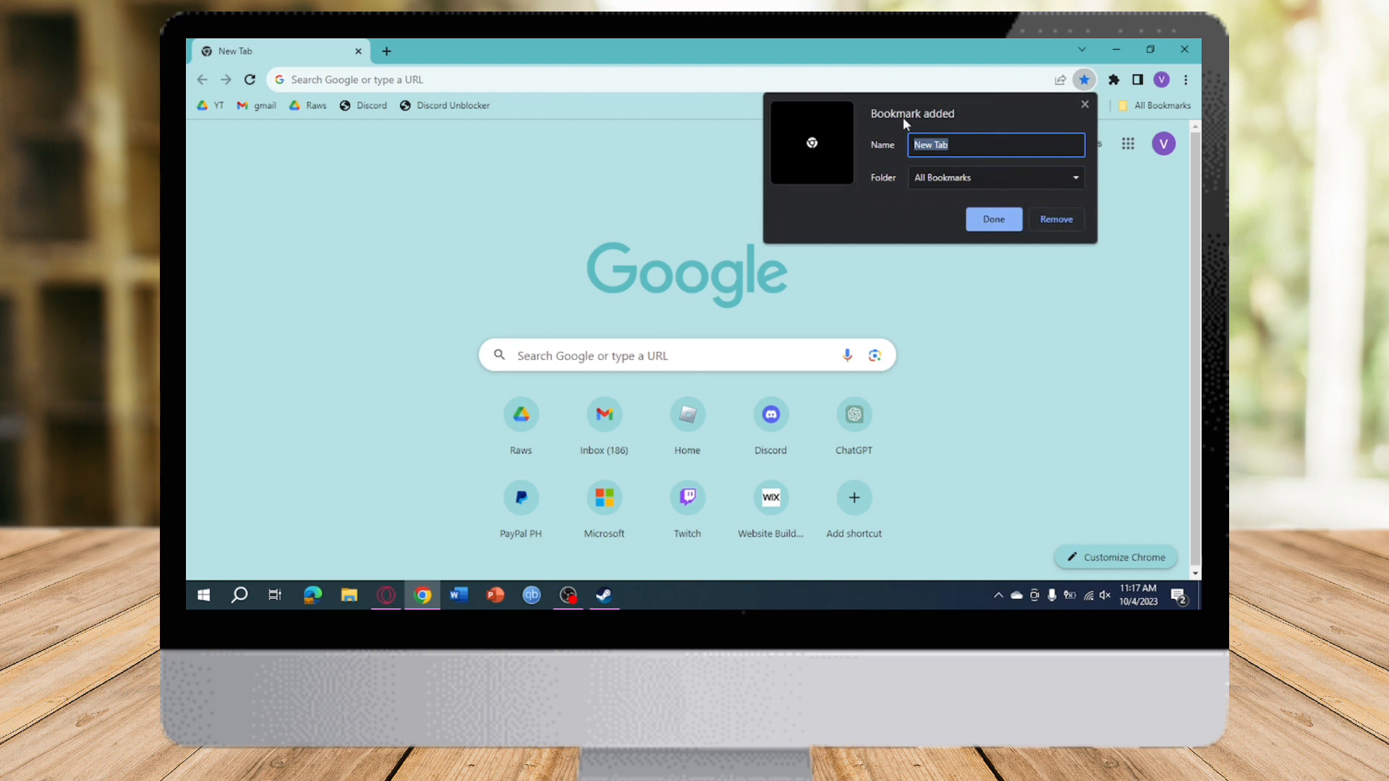
{"action": "mouse_move", "coordinate": [890, 149]}
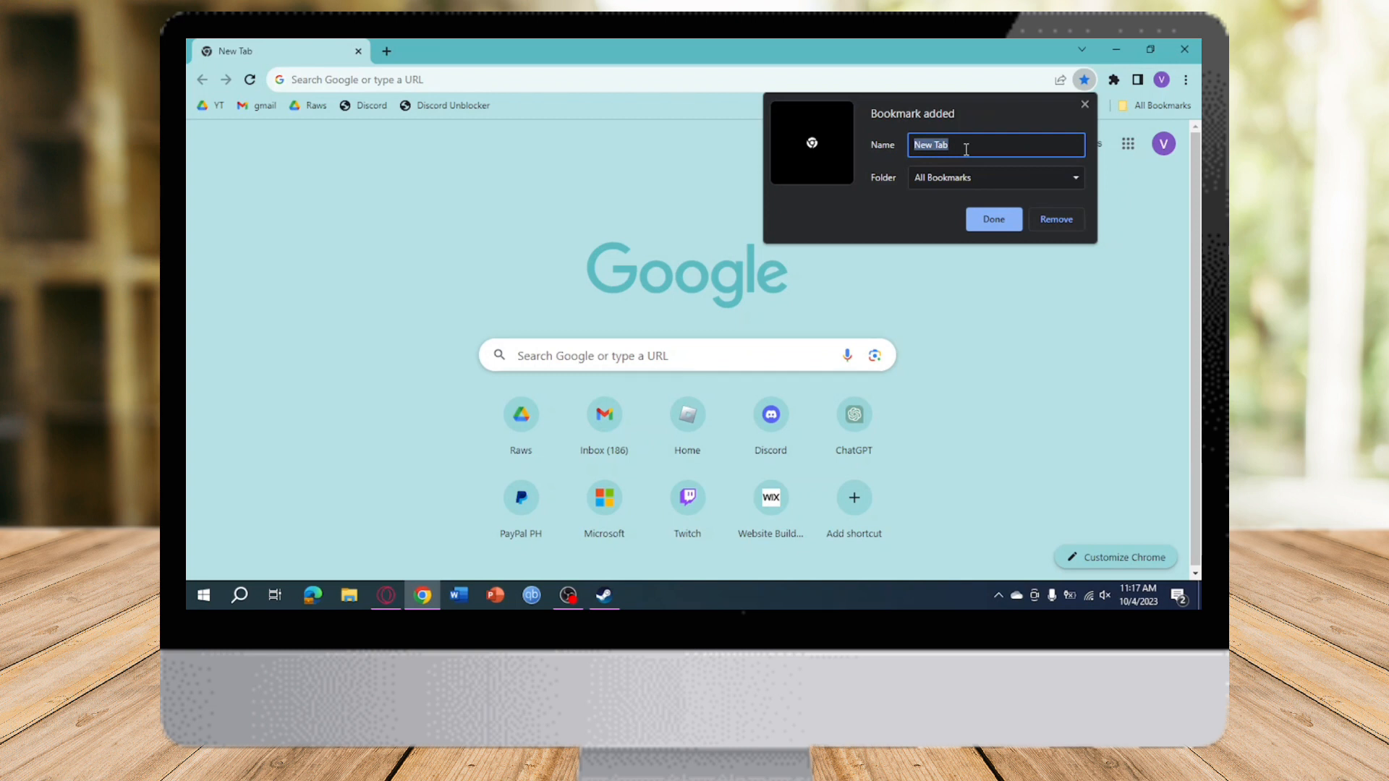
{"action": "type", "text": "testi"}
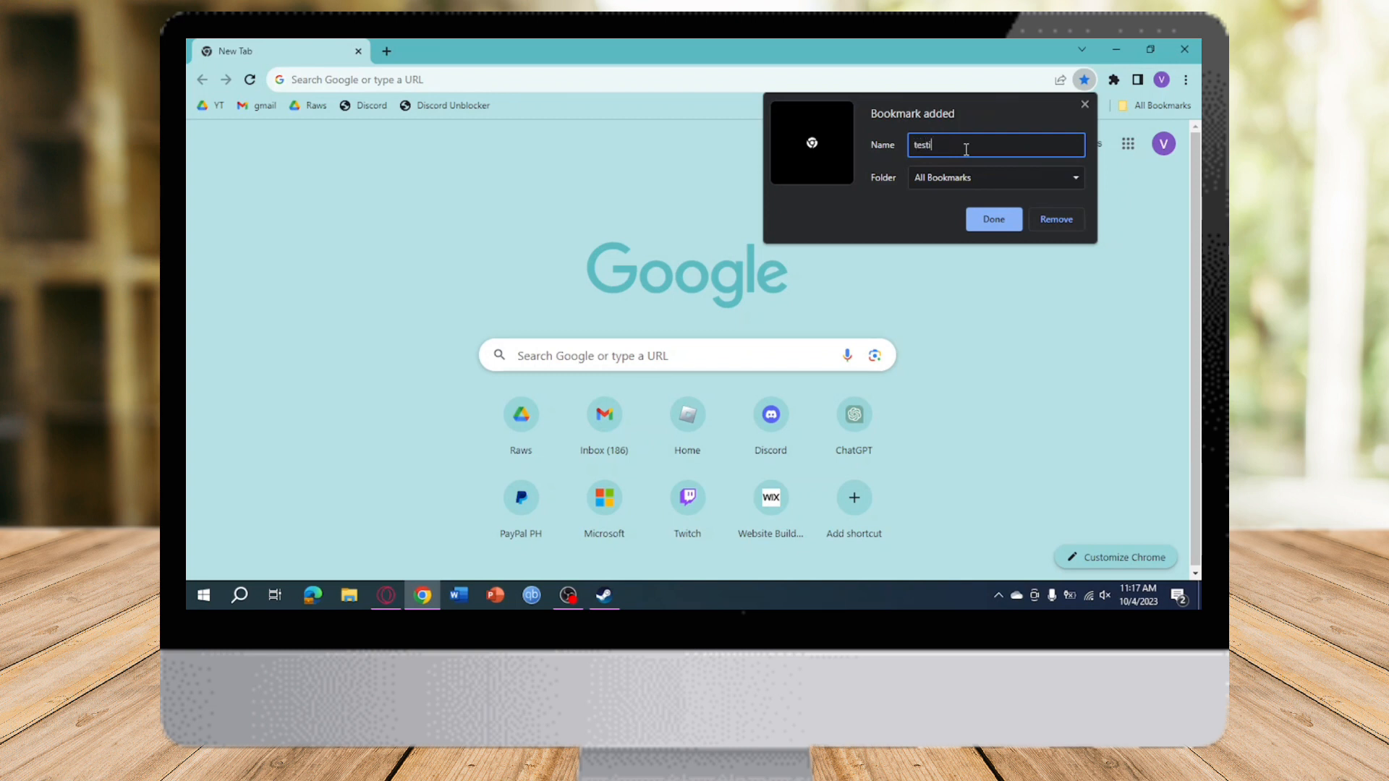
{"action": "type", "text": "ng"}
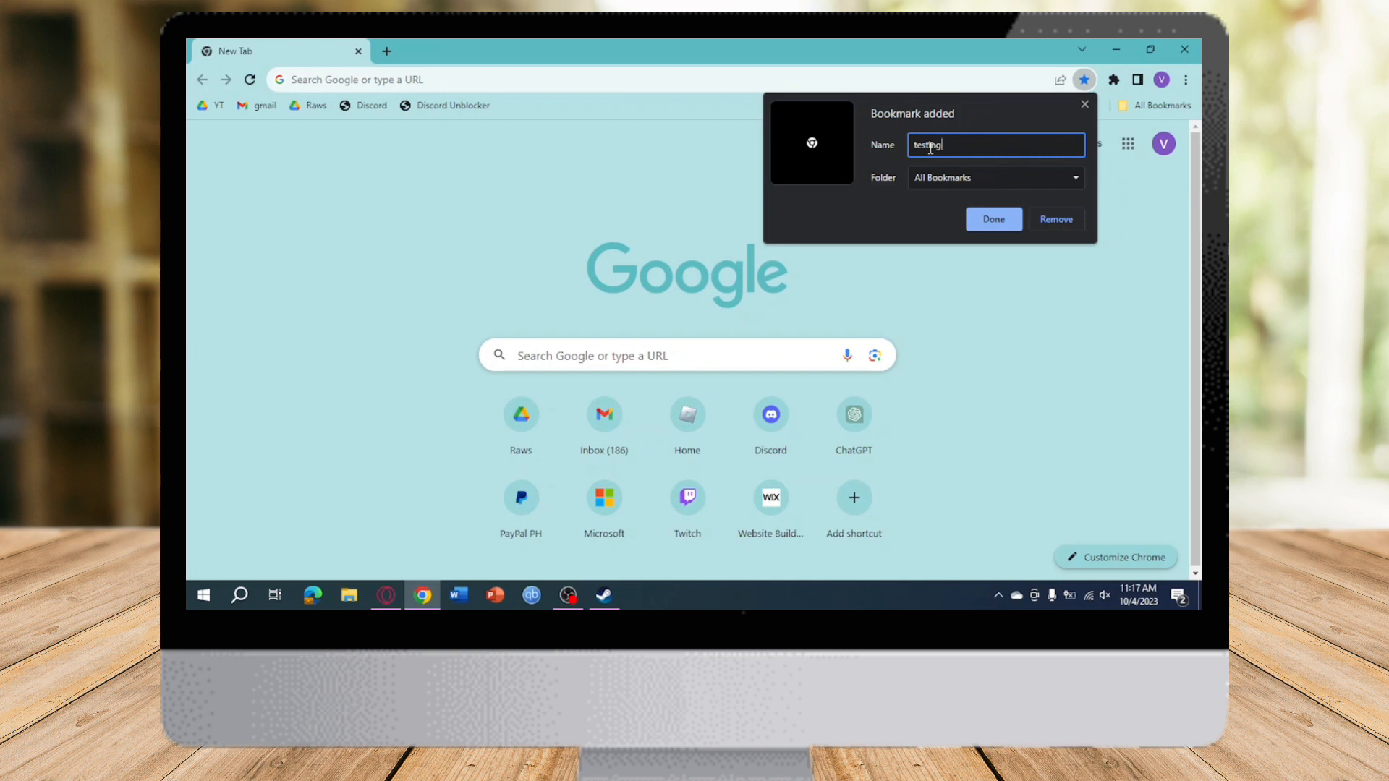
{"action": "mouse_move", "coordinate": [1000, 172]}
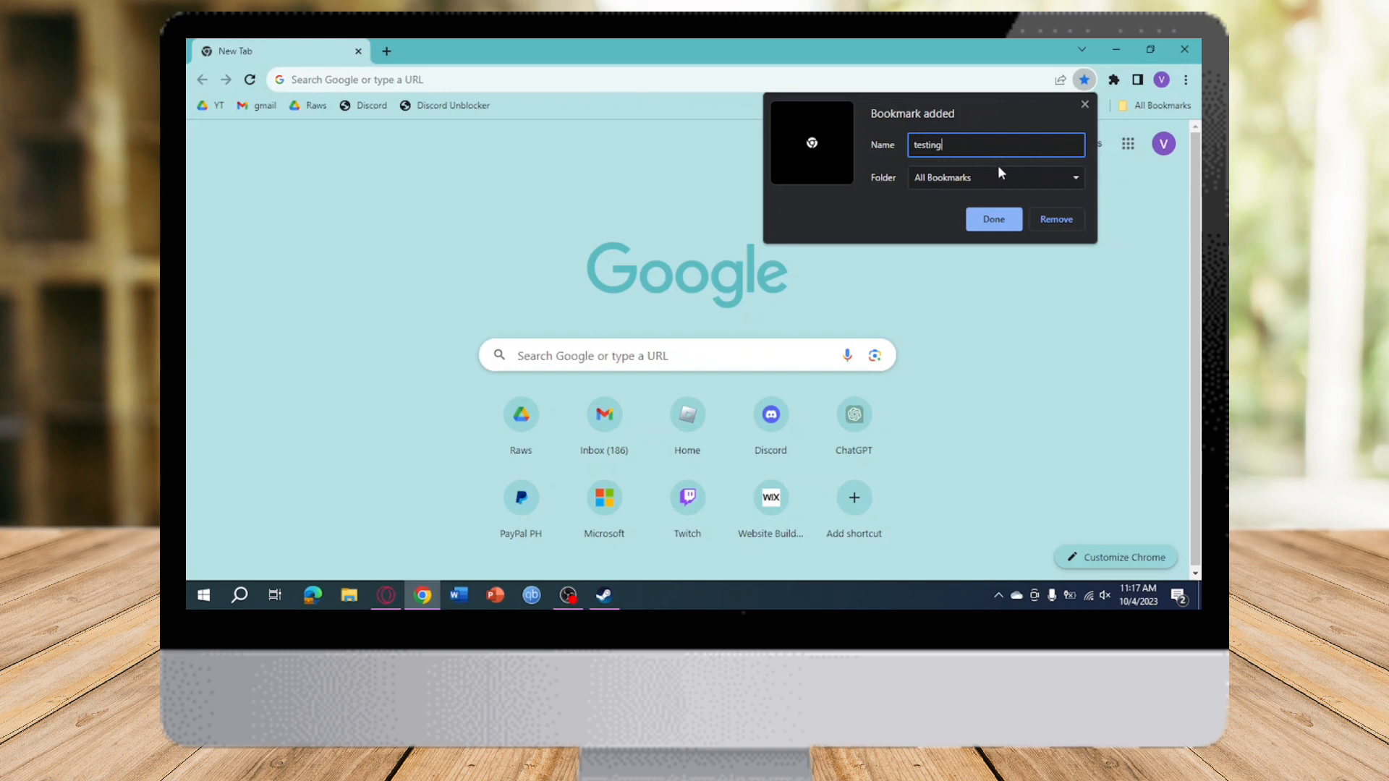
{"action": "left_click", "coordinate": [994, 177]}
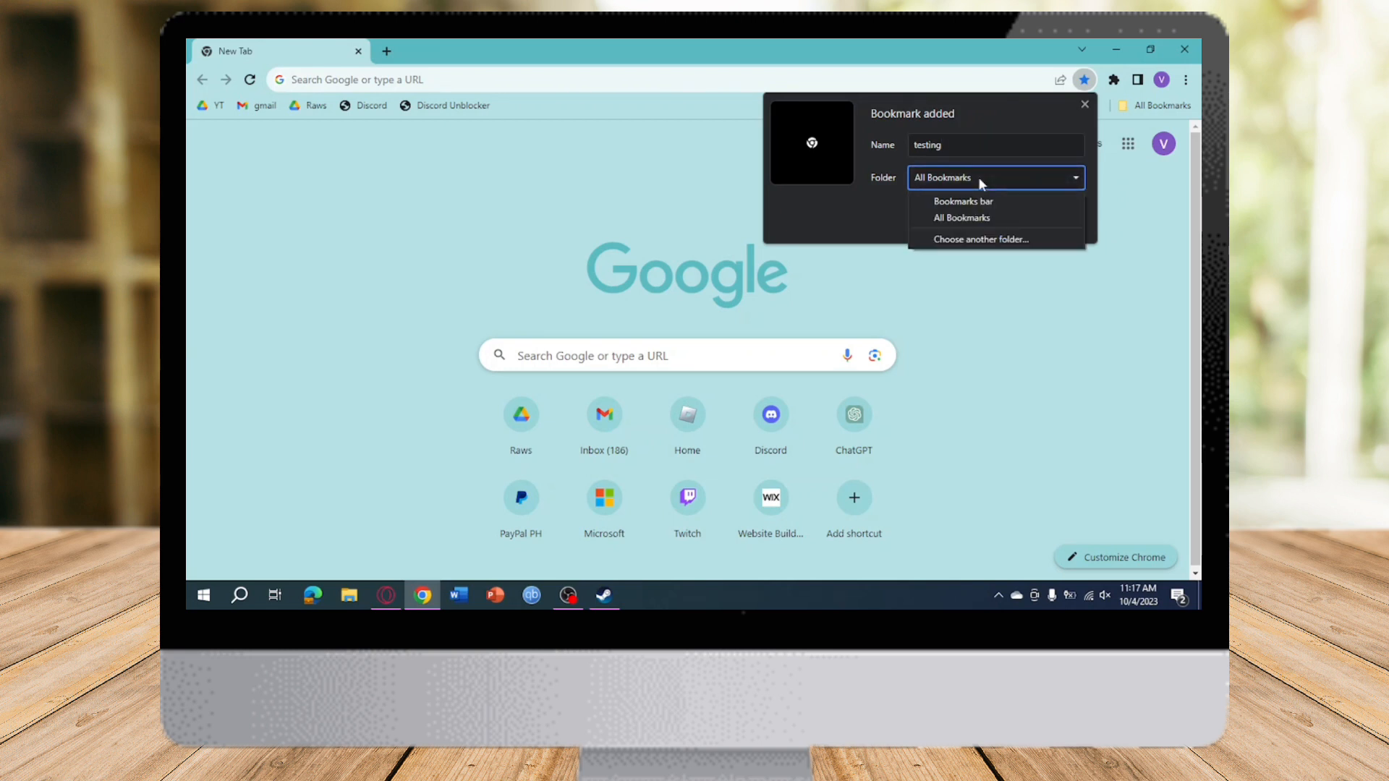
{"action": "left_click", "coordinate": [963, 201]}
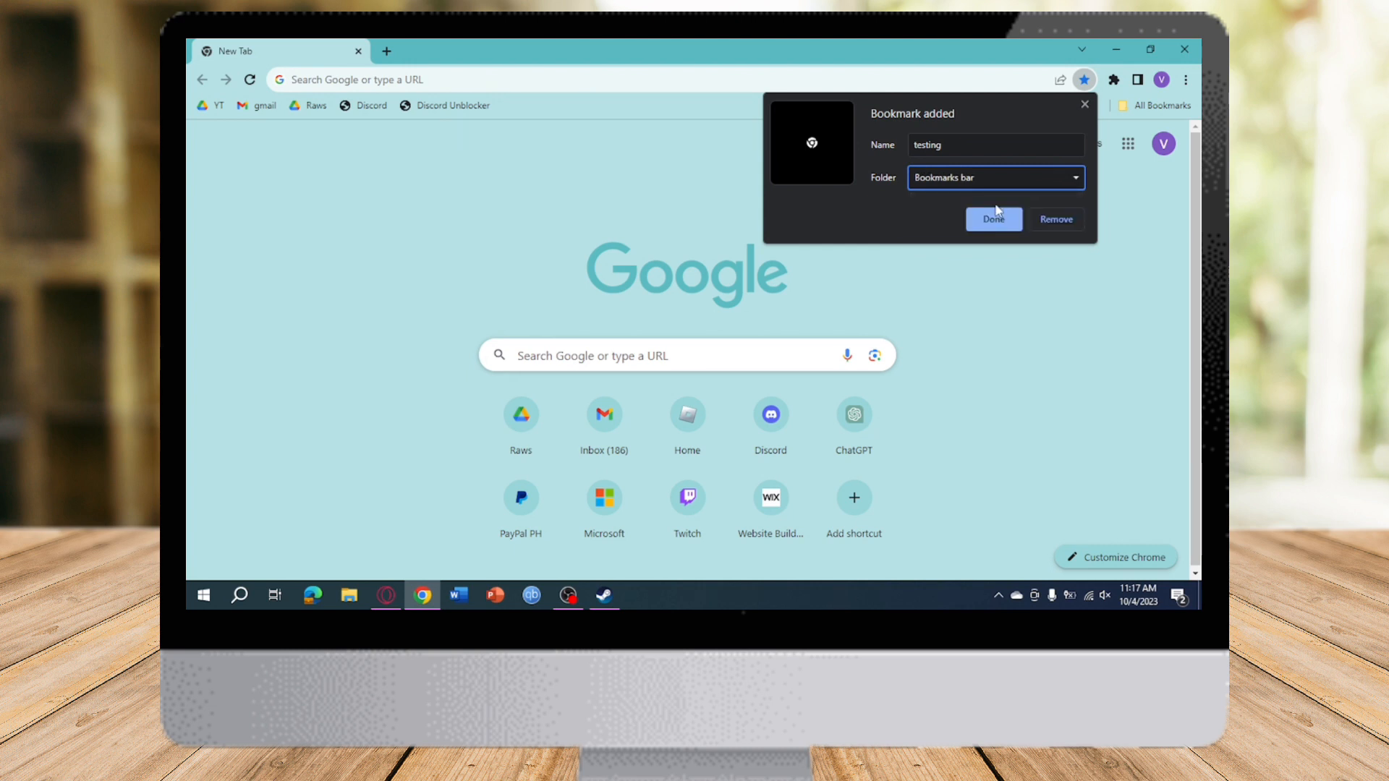
{"action": "left_click", "coordinate": [994, 219]}
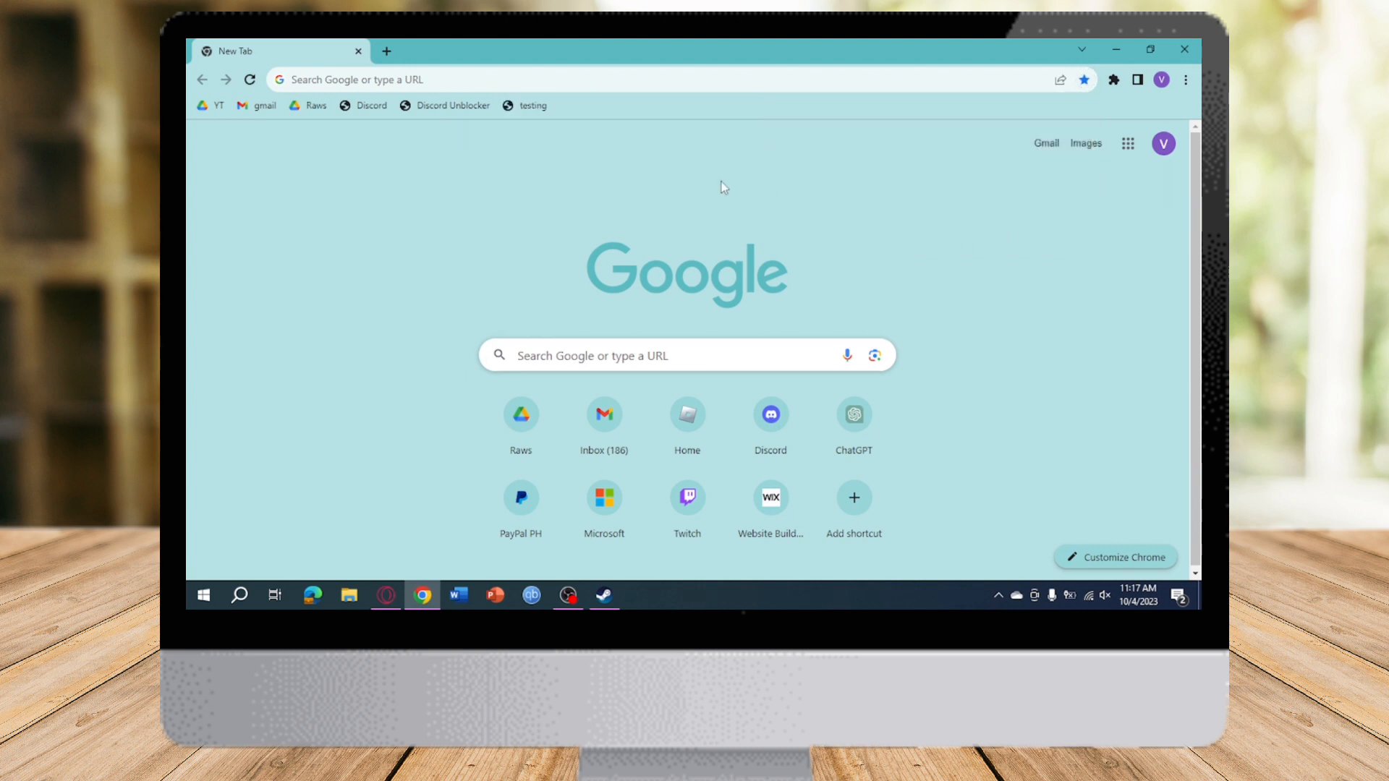
{"action": "mouse_move", "coordinate": [525, 110]}
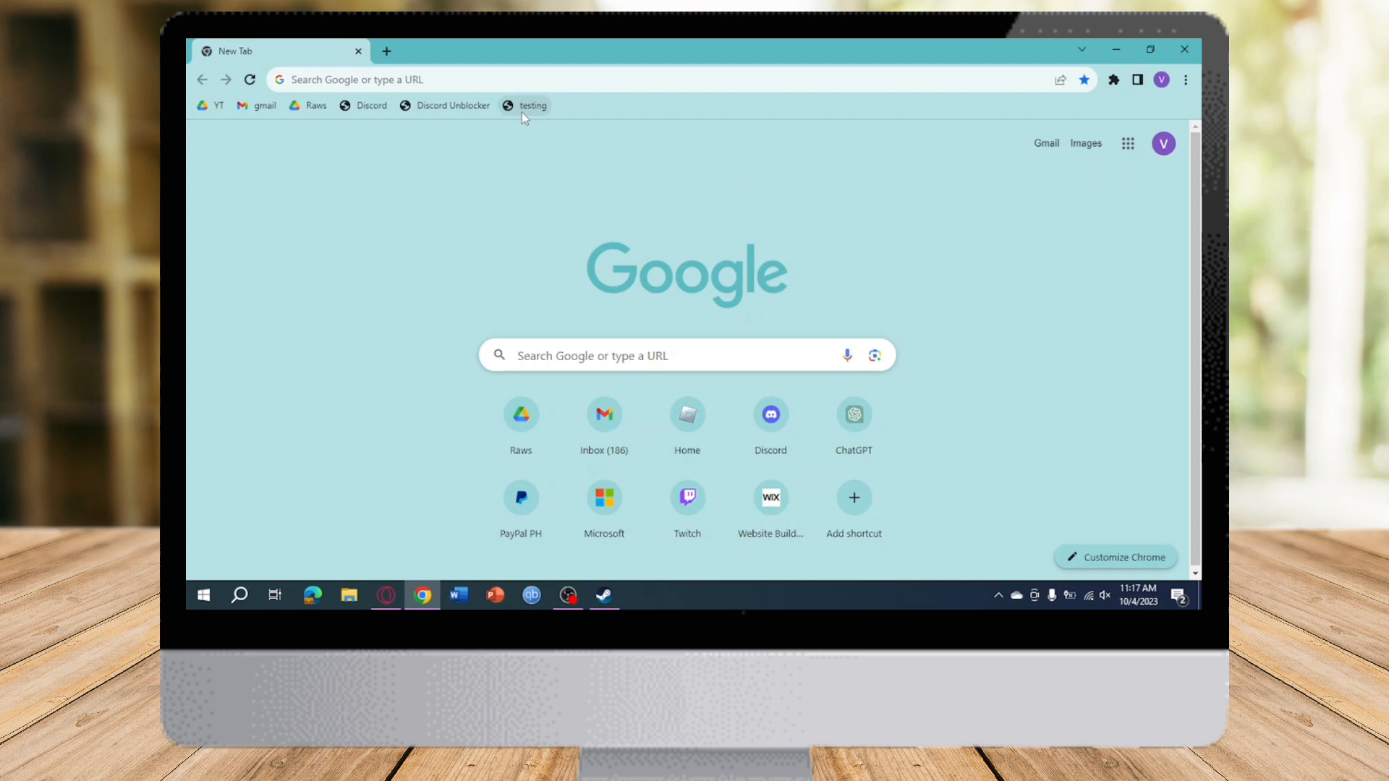
{"action": "mouse_move", "coordinate": [532, 106]}
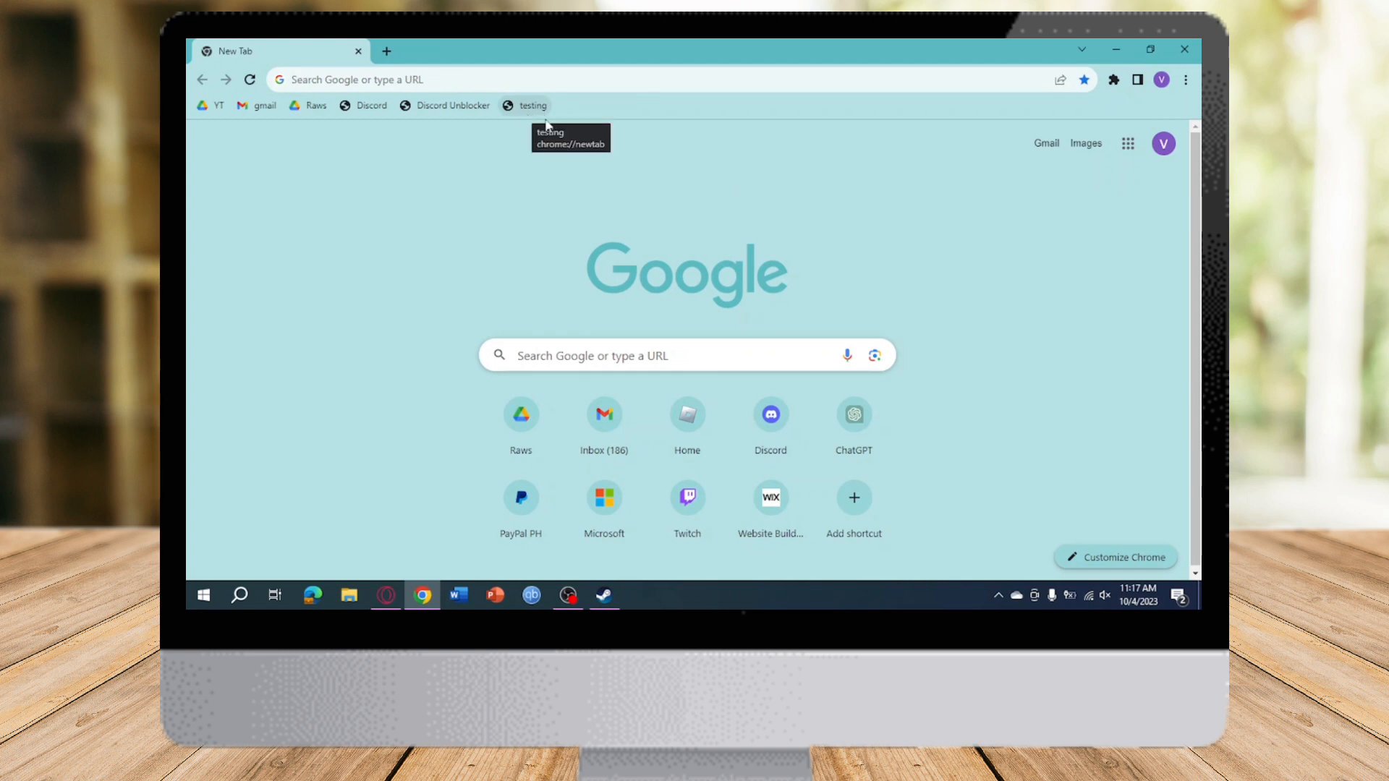
{"action": "mouse_move", "coordinate": [531, 110]}
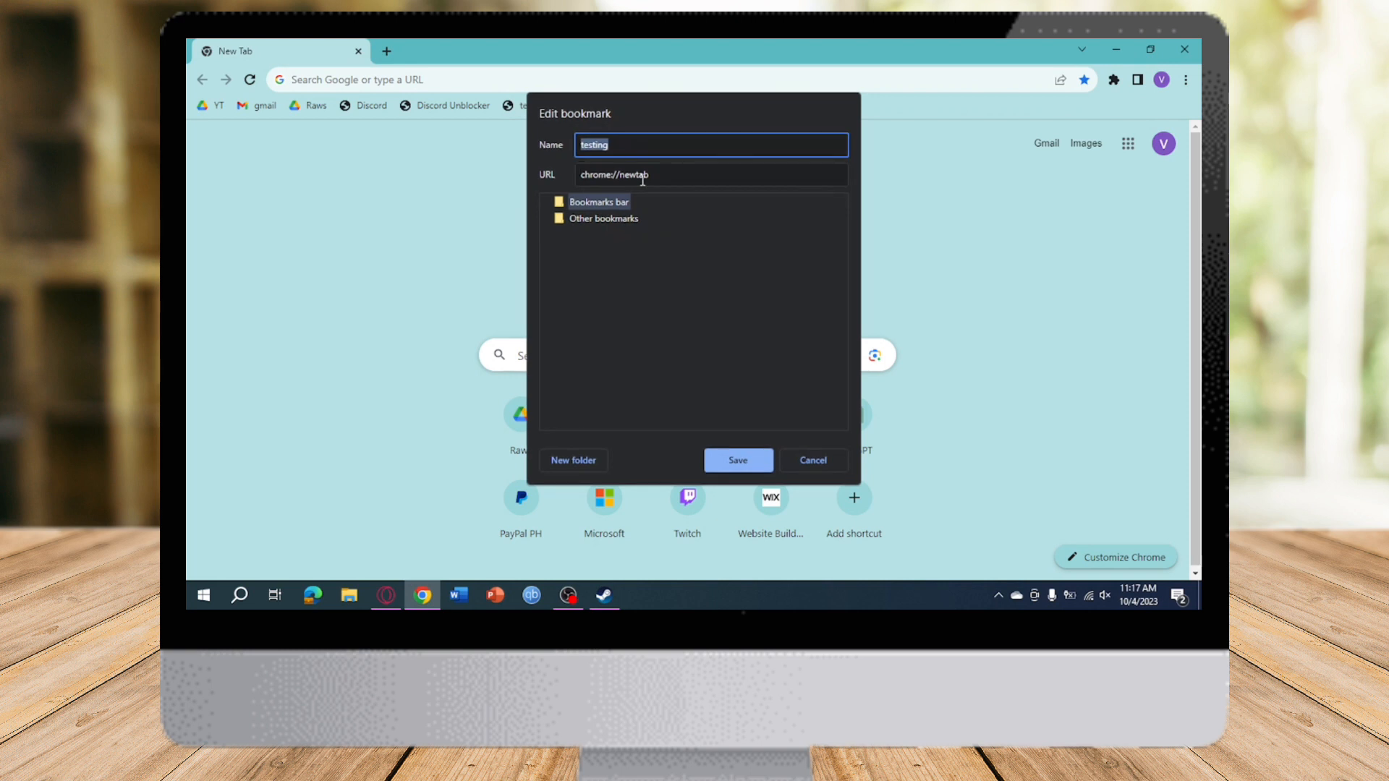
{"action": "mouse_move", "coordinate": [591, 177]}
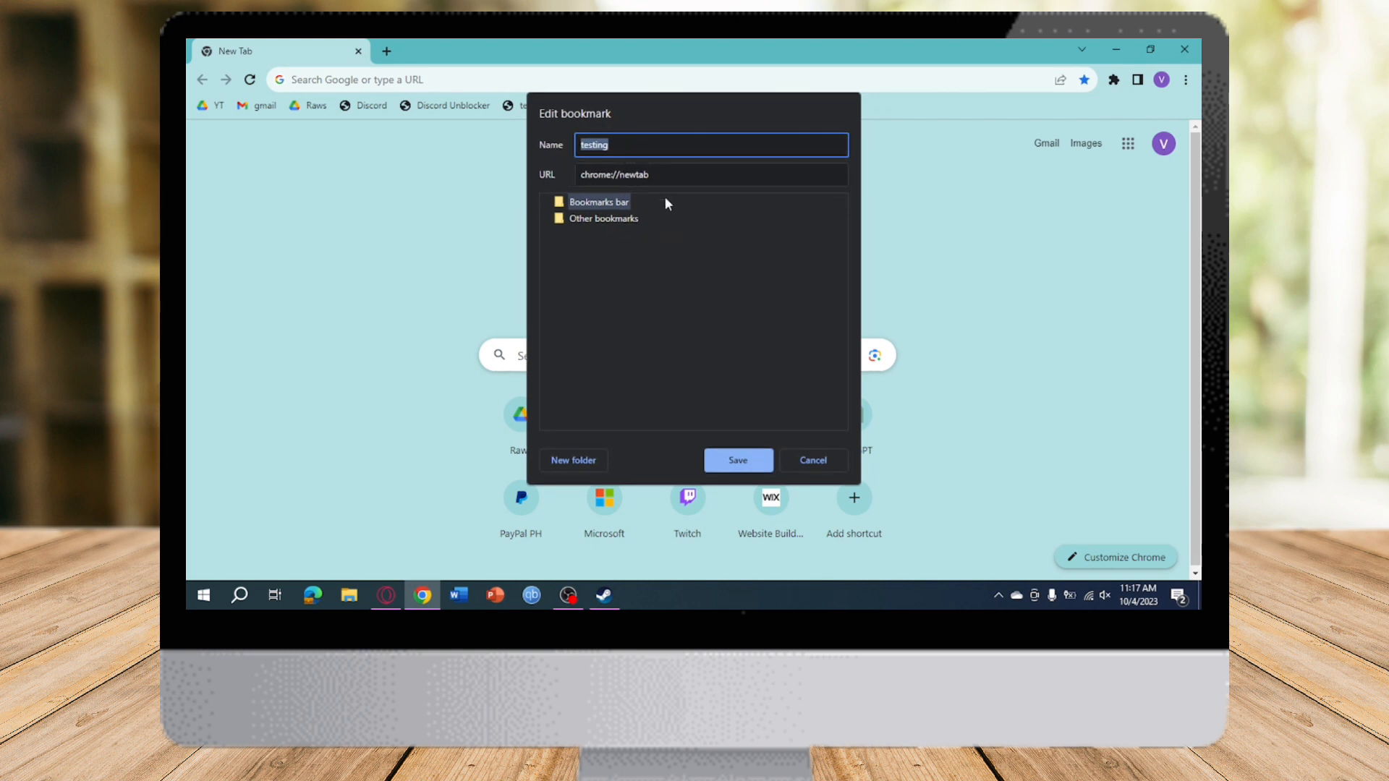
Step: Close the testing bookmark's edit dialog unchanged and focus the address bar for a search
{"action": "left_click", "coordinate": [738, 460]}
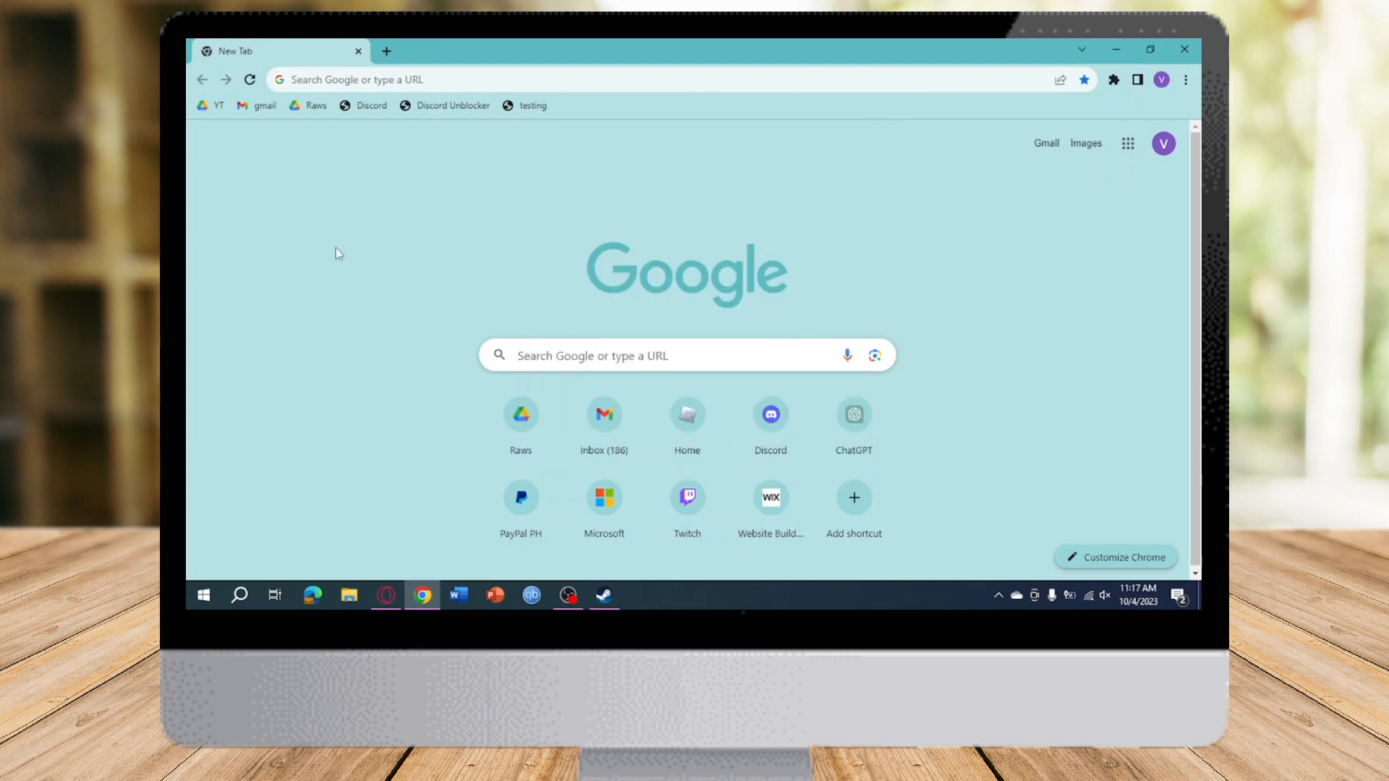
{"action": "left_click", "coordinate": [620, 79]}
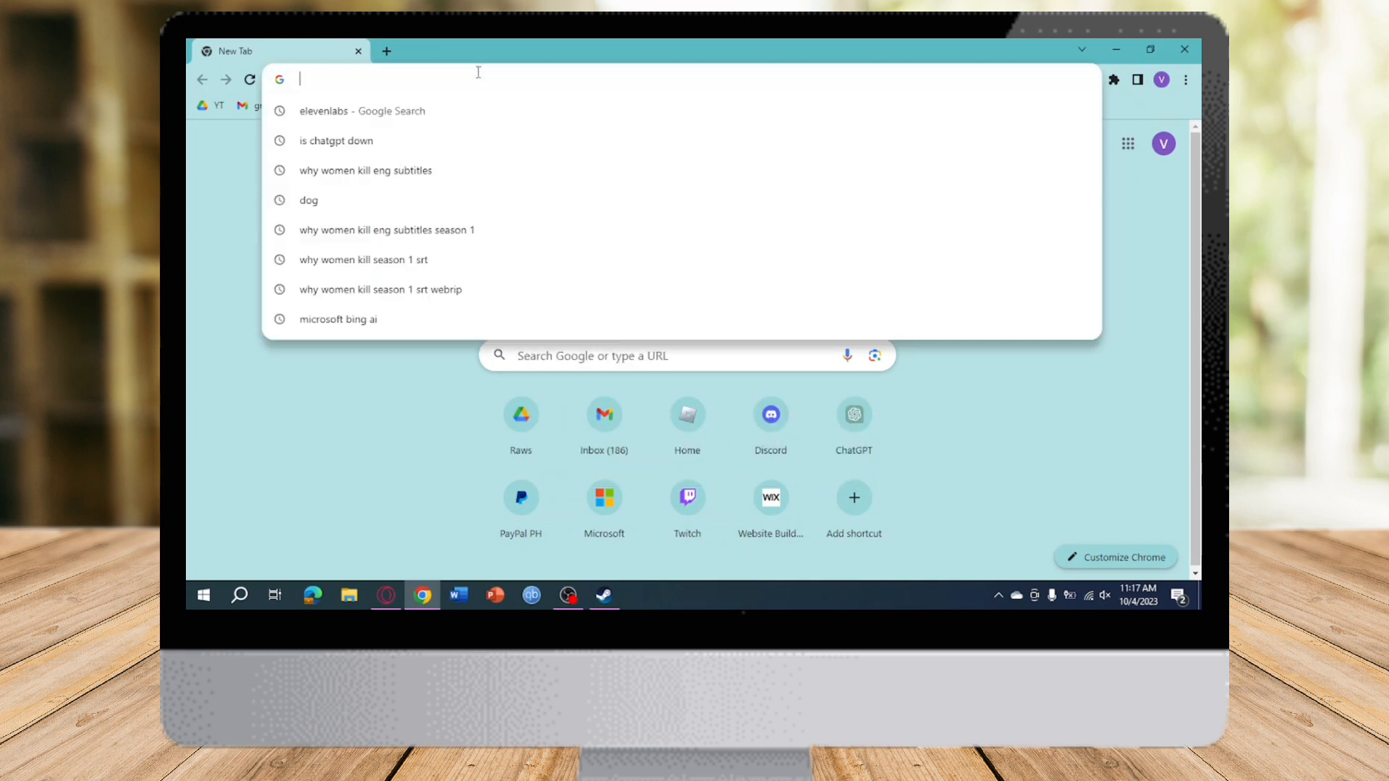